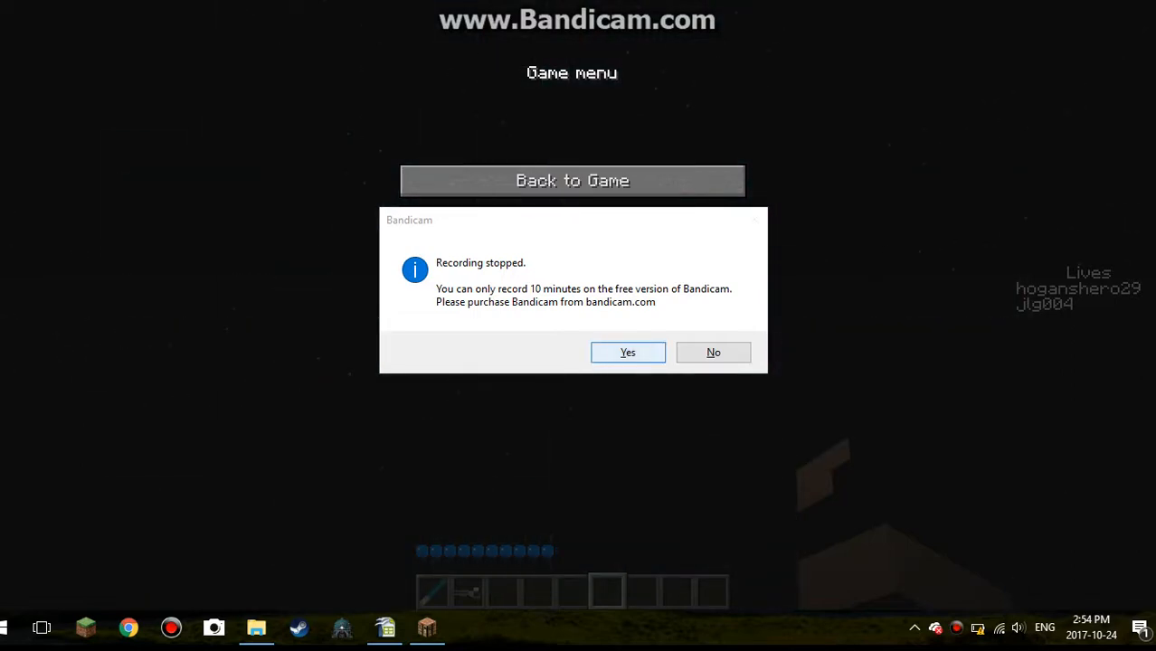
- Dismiss the Bandicam trial-limit notice and the registration prompt without buying
{"action": "left_click", "coordinate": [628, 351]}
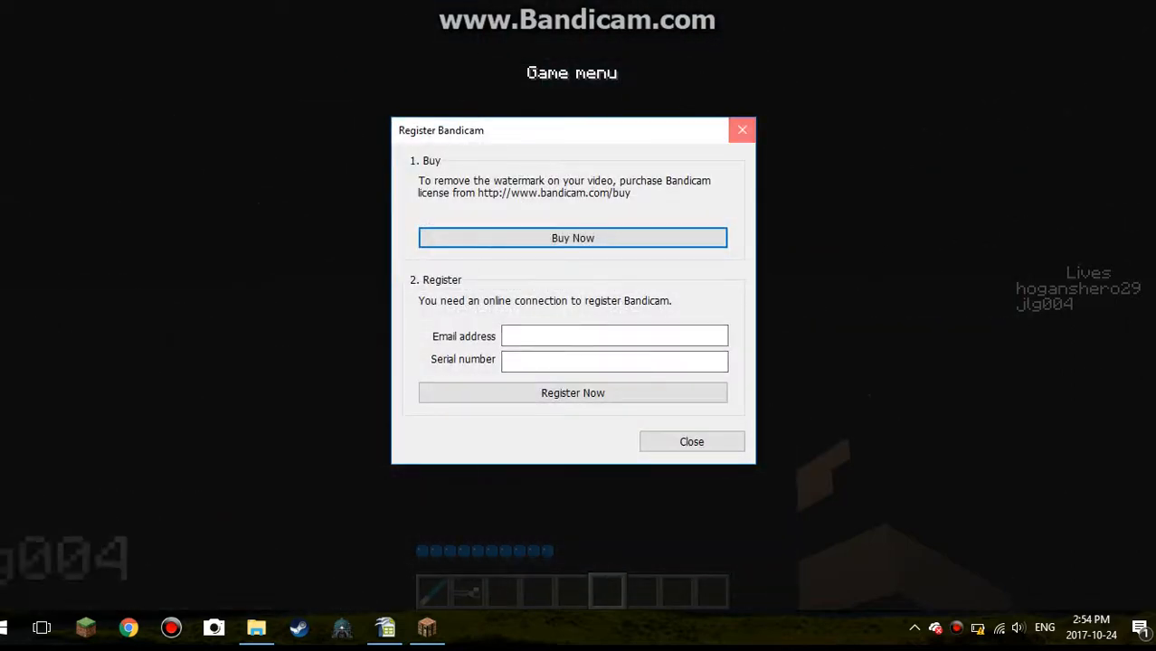
{"action": "left_click", "coordinate": [691, 442]}
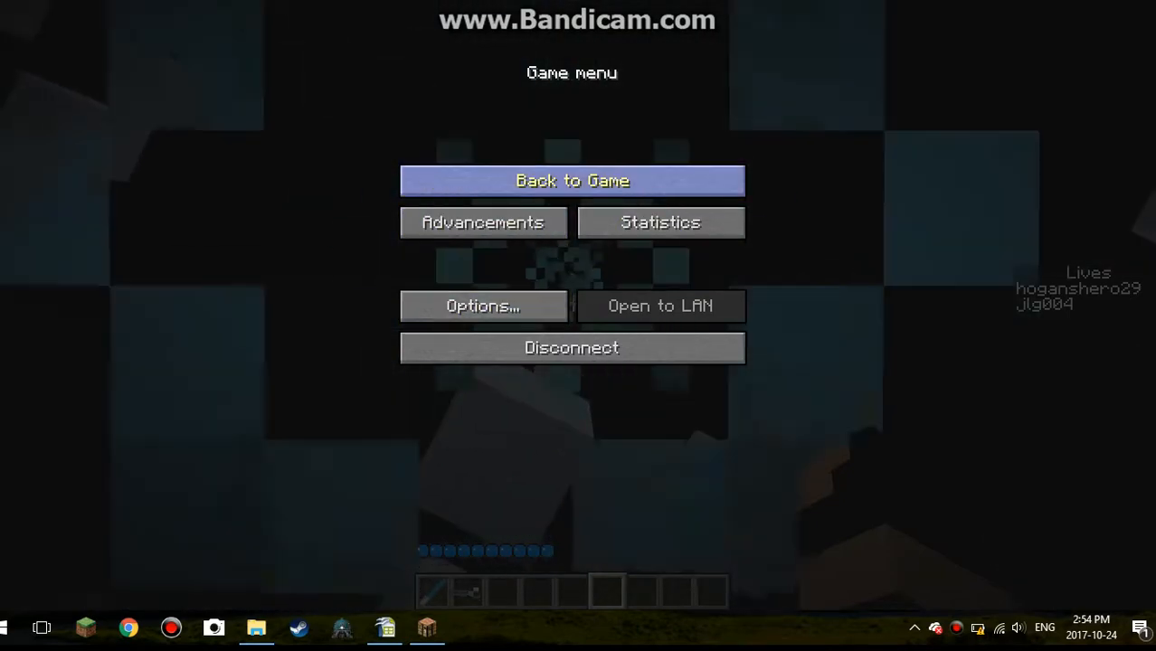
- Resume the Space Wars match, respawn after deaths and move a loot box item into the inventory
{"action": "left_click", "coordinate": [572, 181]}
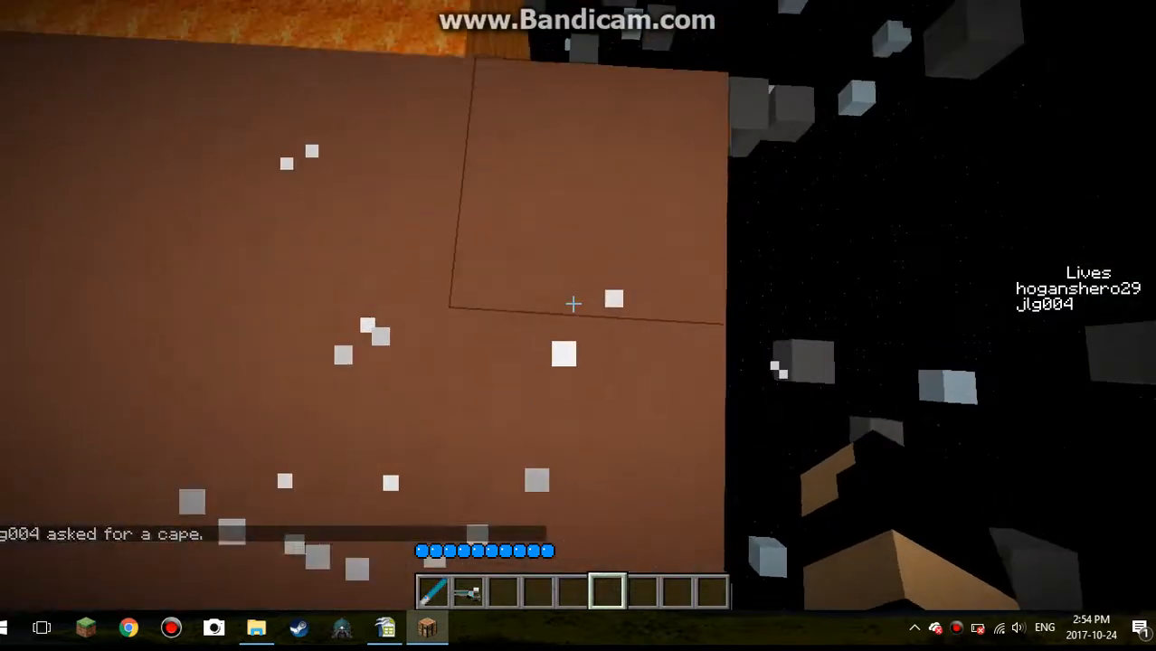
{"action": "mouse_move", "coordinate": [572, 304]}
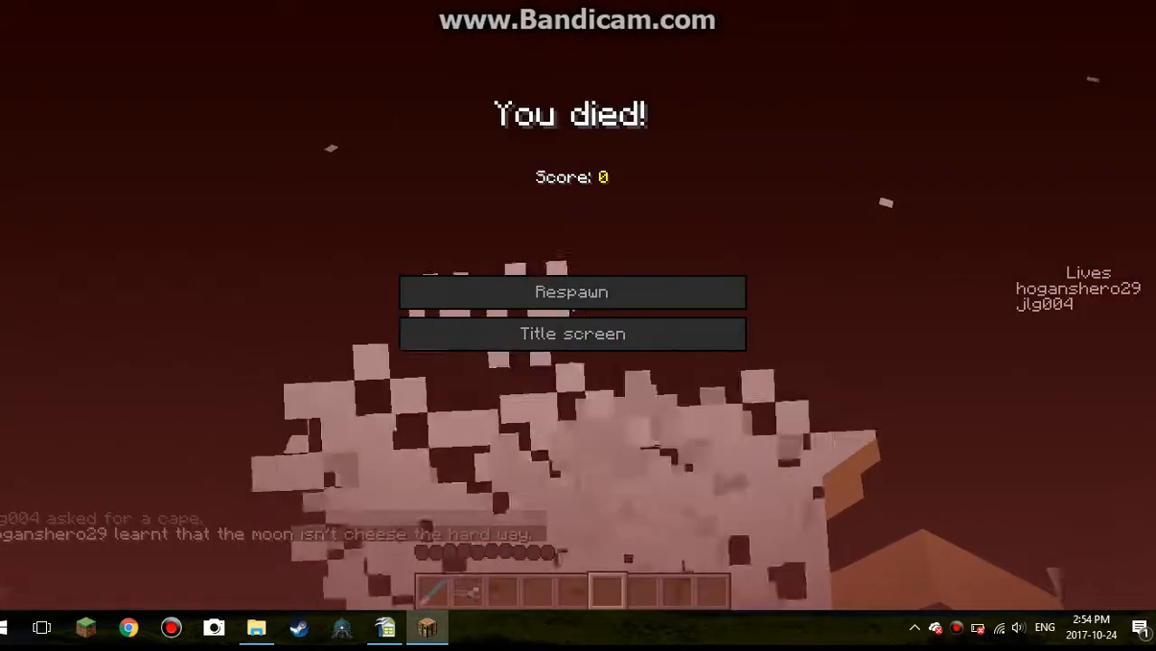
{"action": "left_click", "coordinate": [571, 291]}
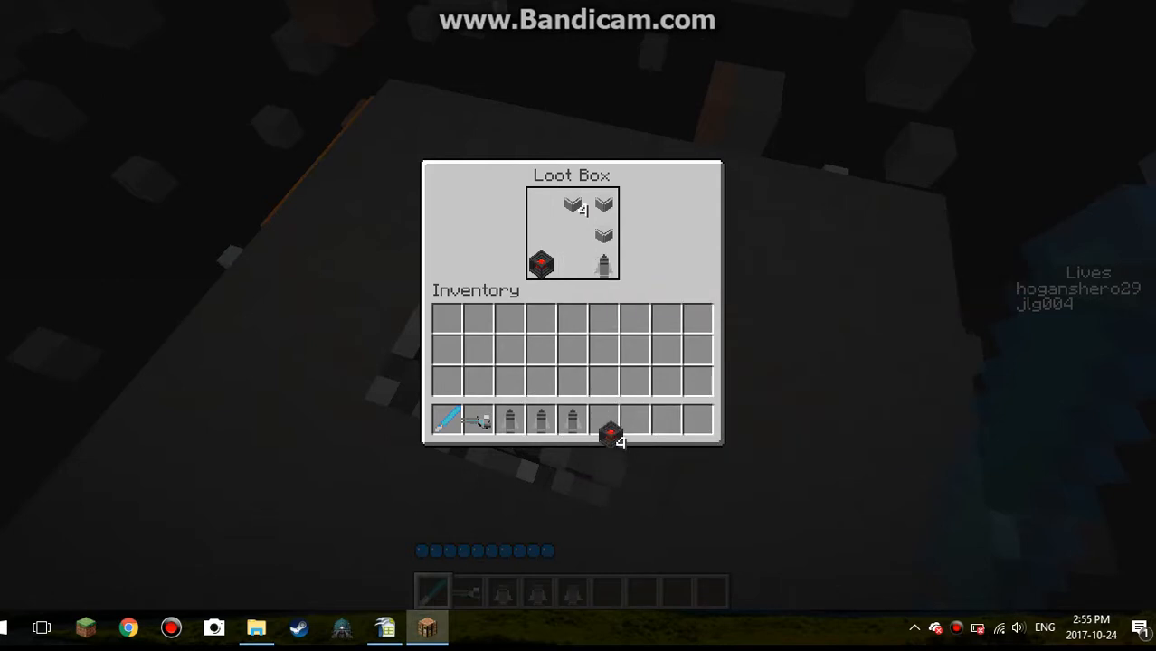
{"action": "left_click_drag", "start_coordinate": [539, 264], "coordinate": [608, 412]}
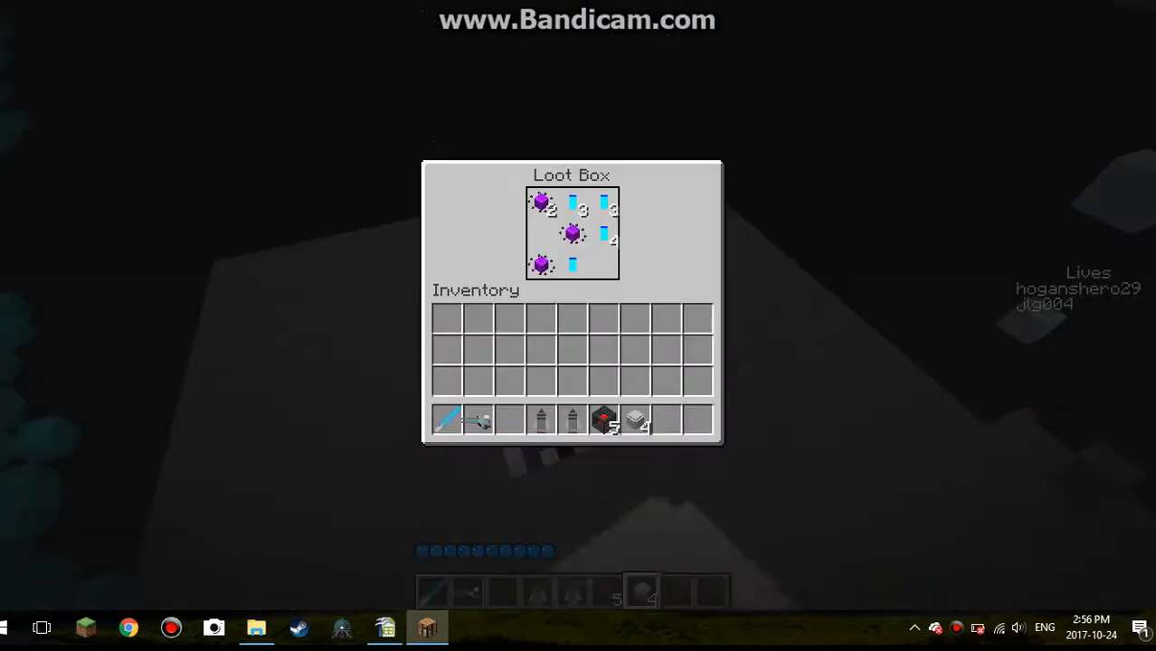
{"action": "mouse_move", "coordinate": [604, 210]}
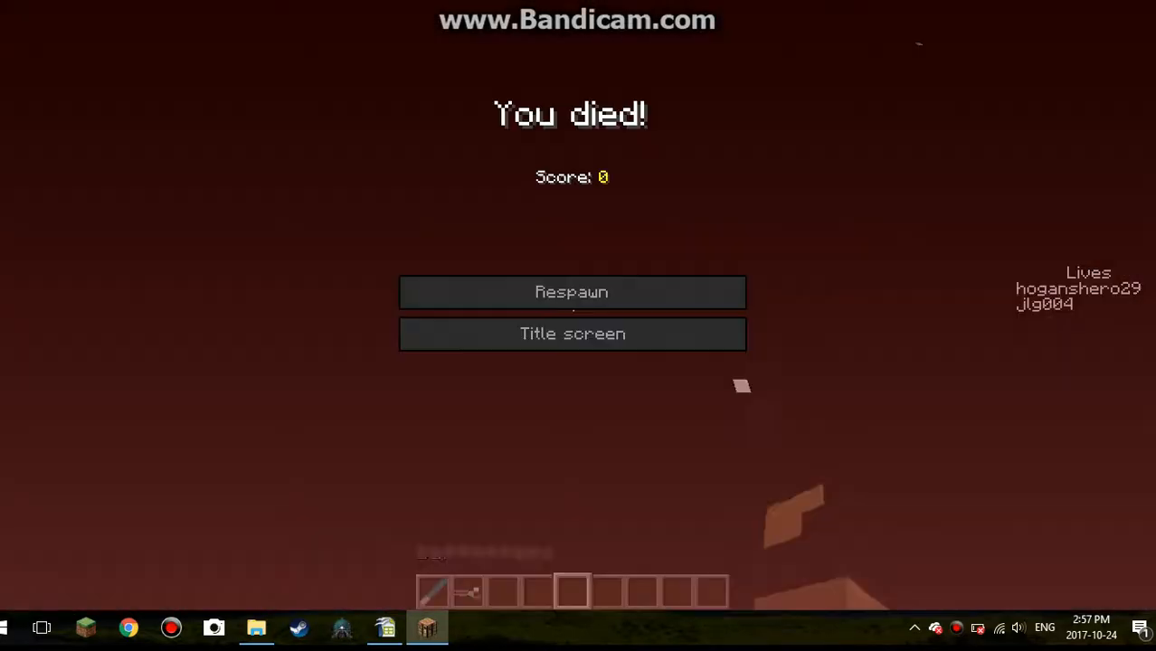
{"action": "left_click", "coordinate": [572, 291]}
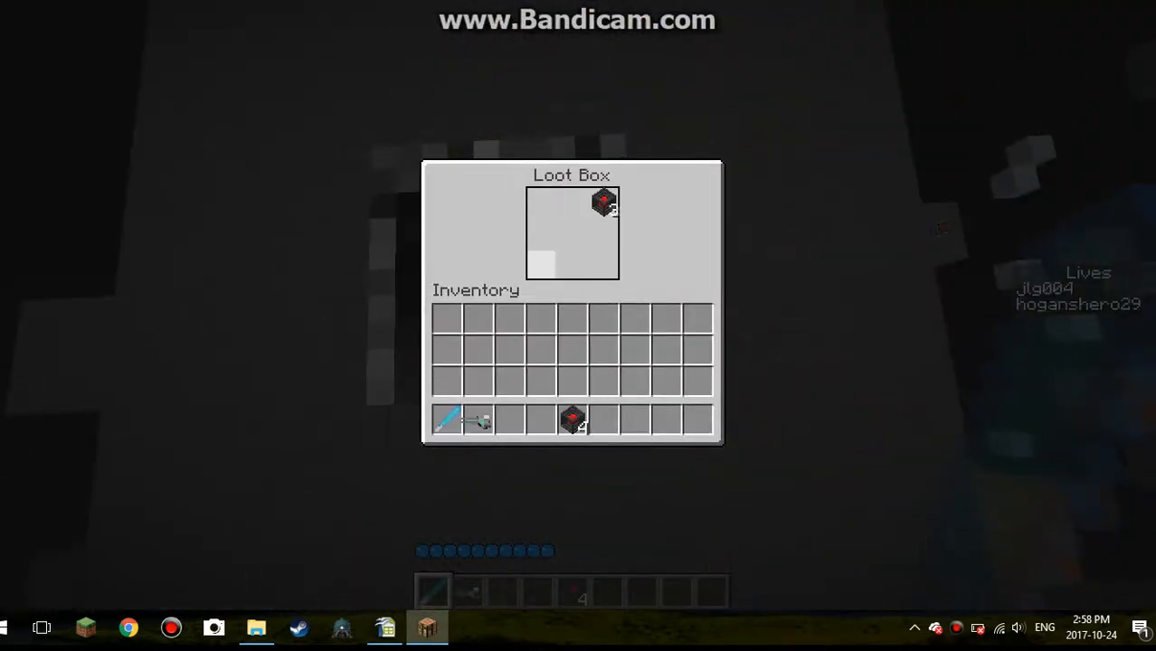
{"action": "key", "text": "Escape"}
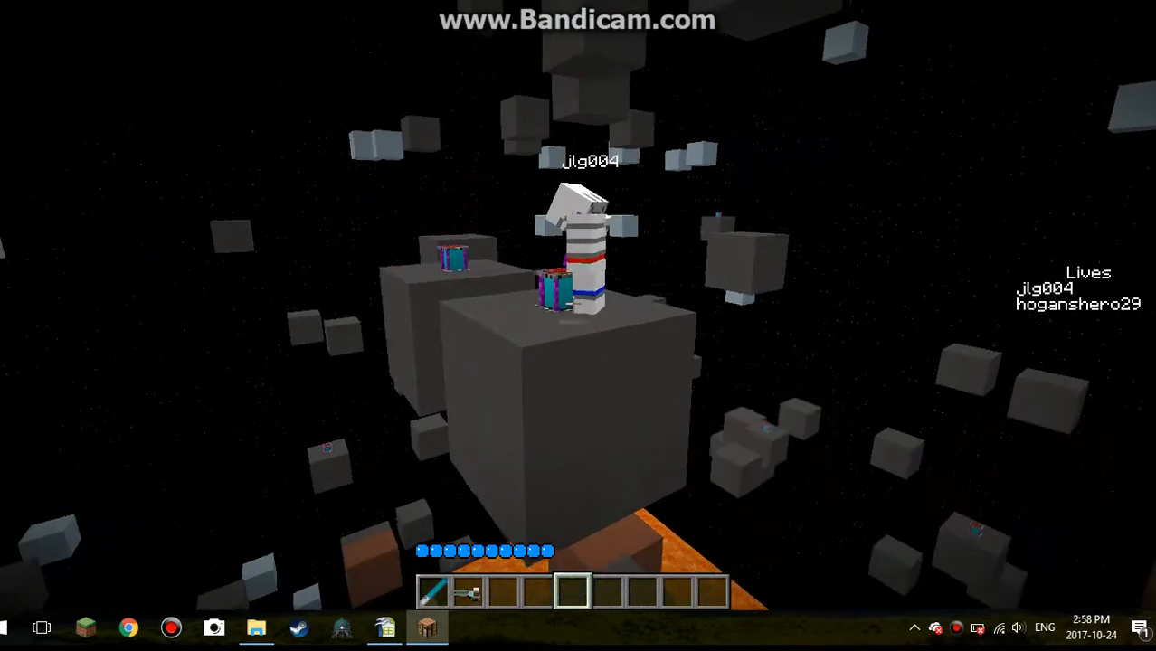
{"action": "mouse_move", "coordinate": [572, 304]}
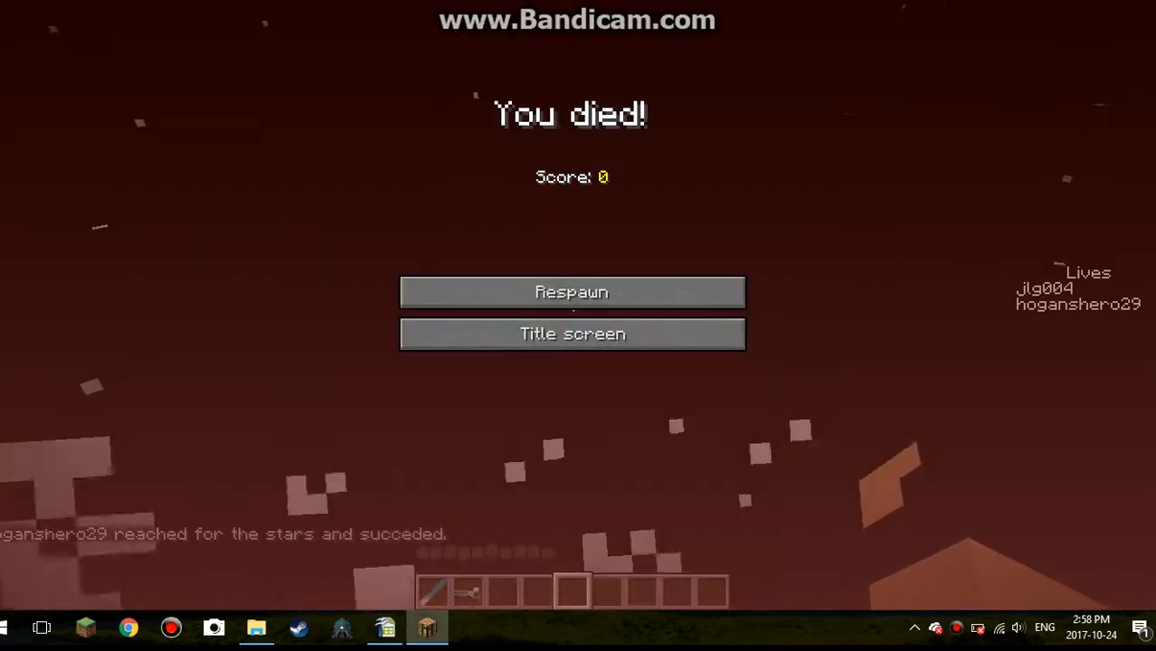
- Keep respawning after deaths and take the Particle Remover from a loot box before returning to play
{"action": "left_click", "coordinate": [572, 292]}
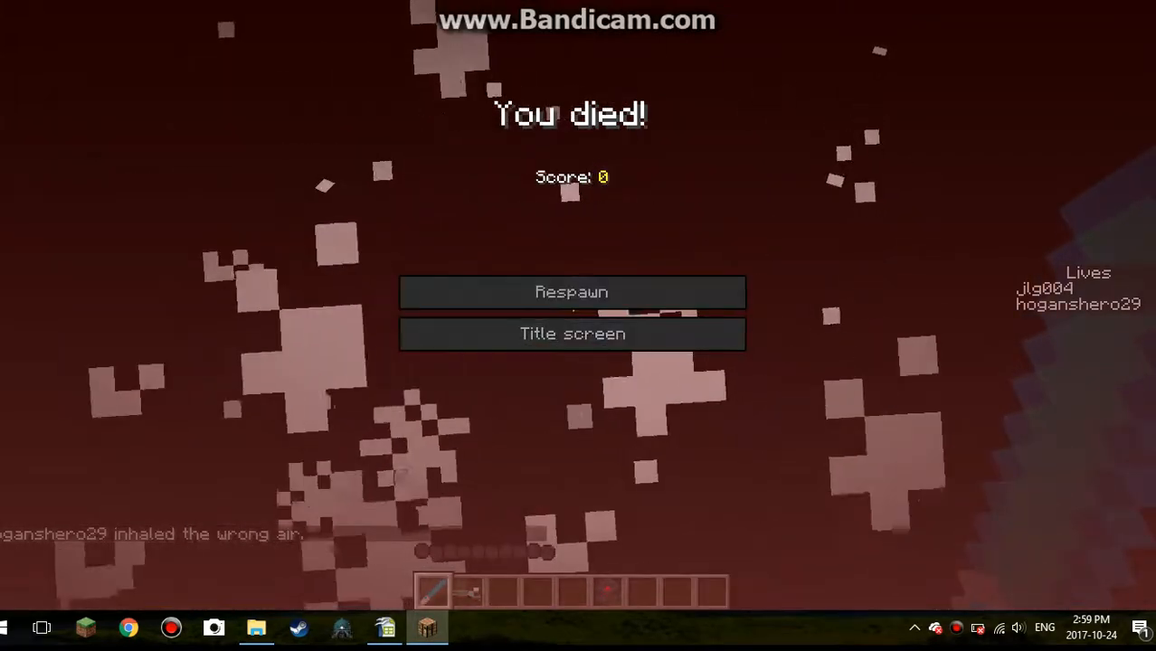
{"action": "left_click", "coordinate": [572, 291]}
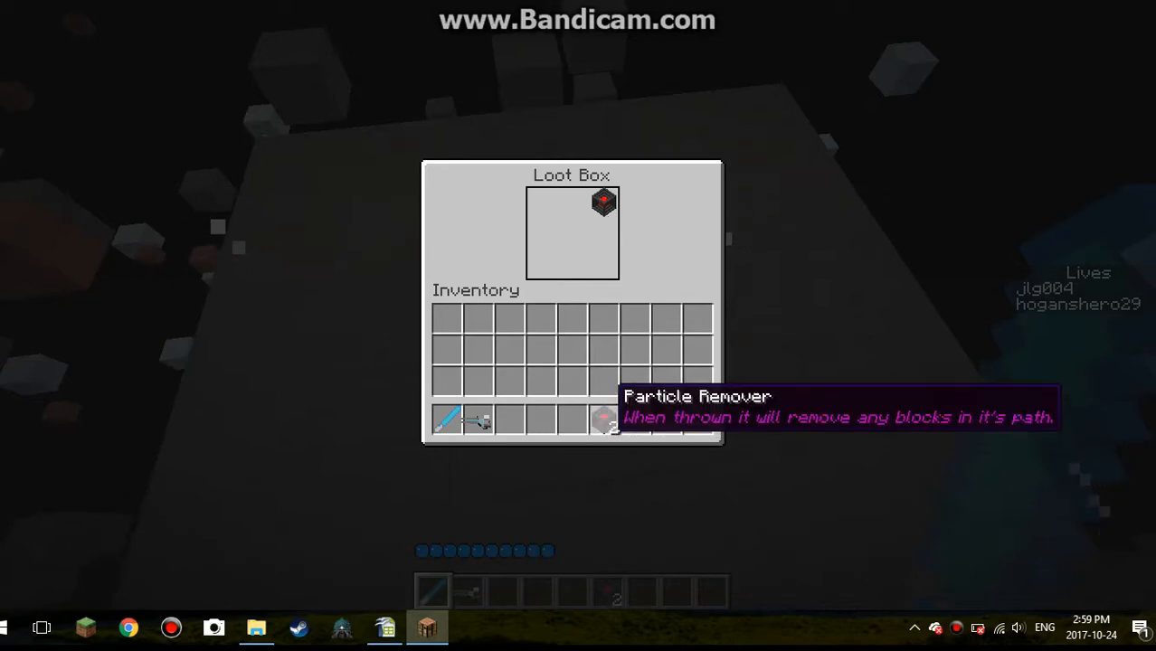
{"action": "left_click", "coordinate": [572, 203]}
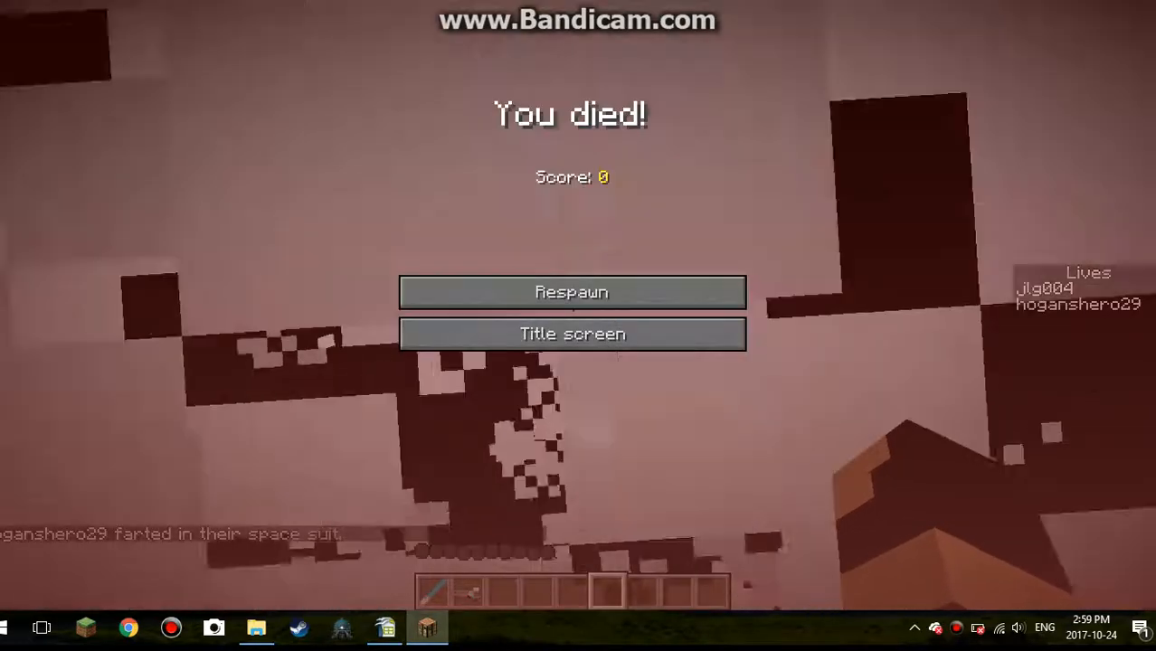
{"action": "left_click", "coordinate": [572, 291]}
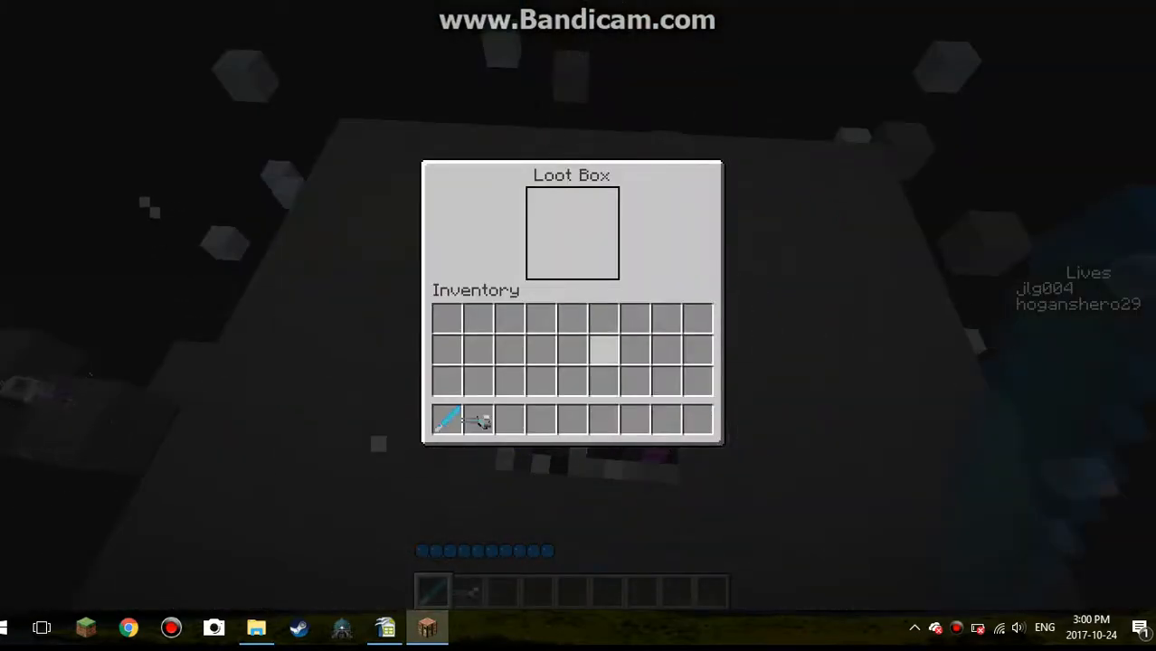
{"action": "key", "text": "Escape"}
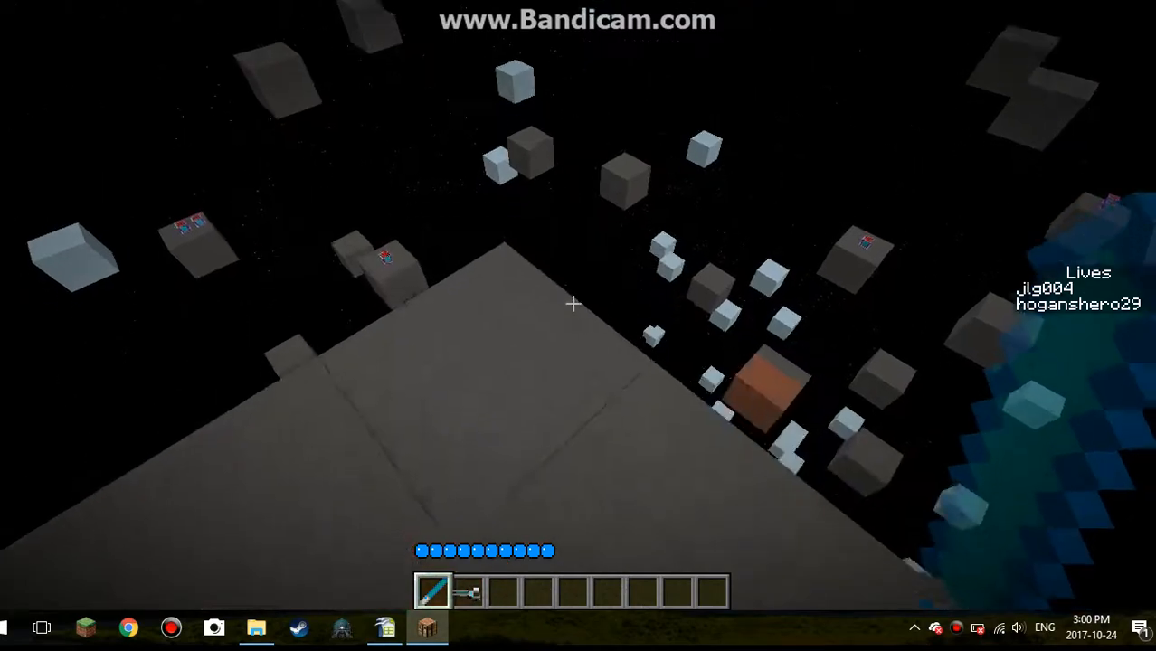